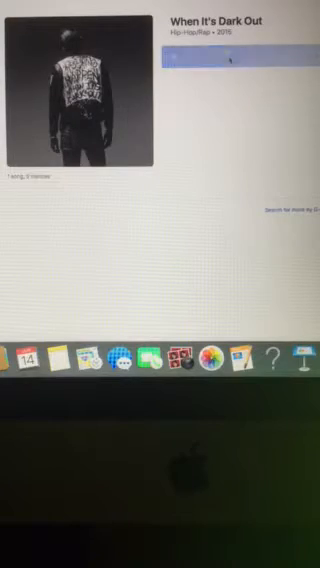
Play 'Me, Myself & I' from the When It's Dark Out album track list
{"action": "left_click", "coordinate": [235, 62]}
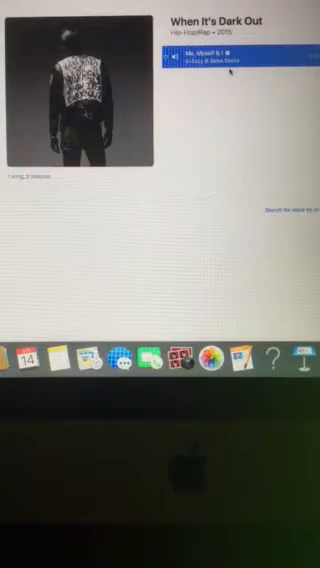